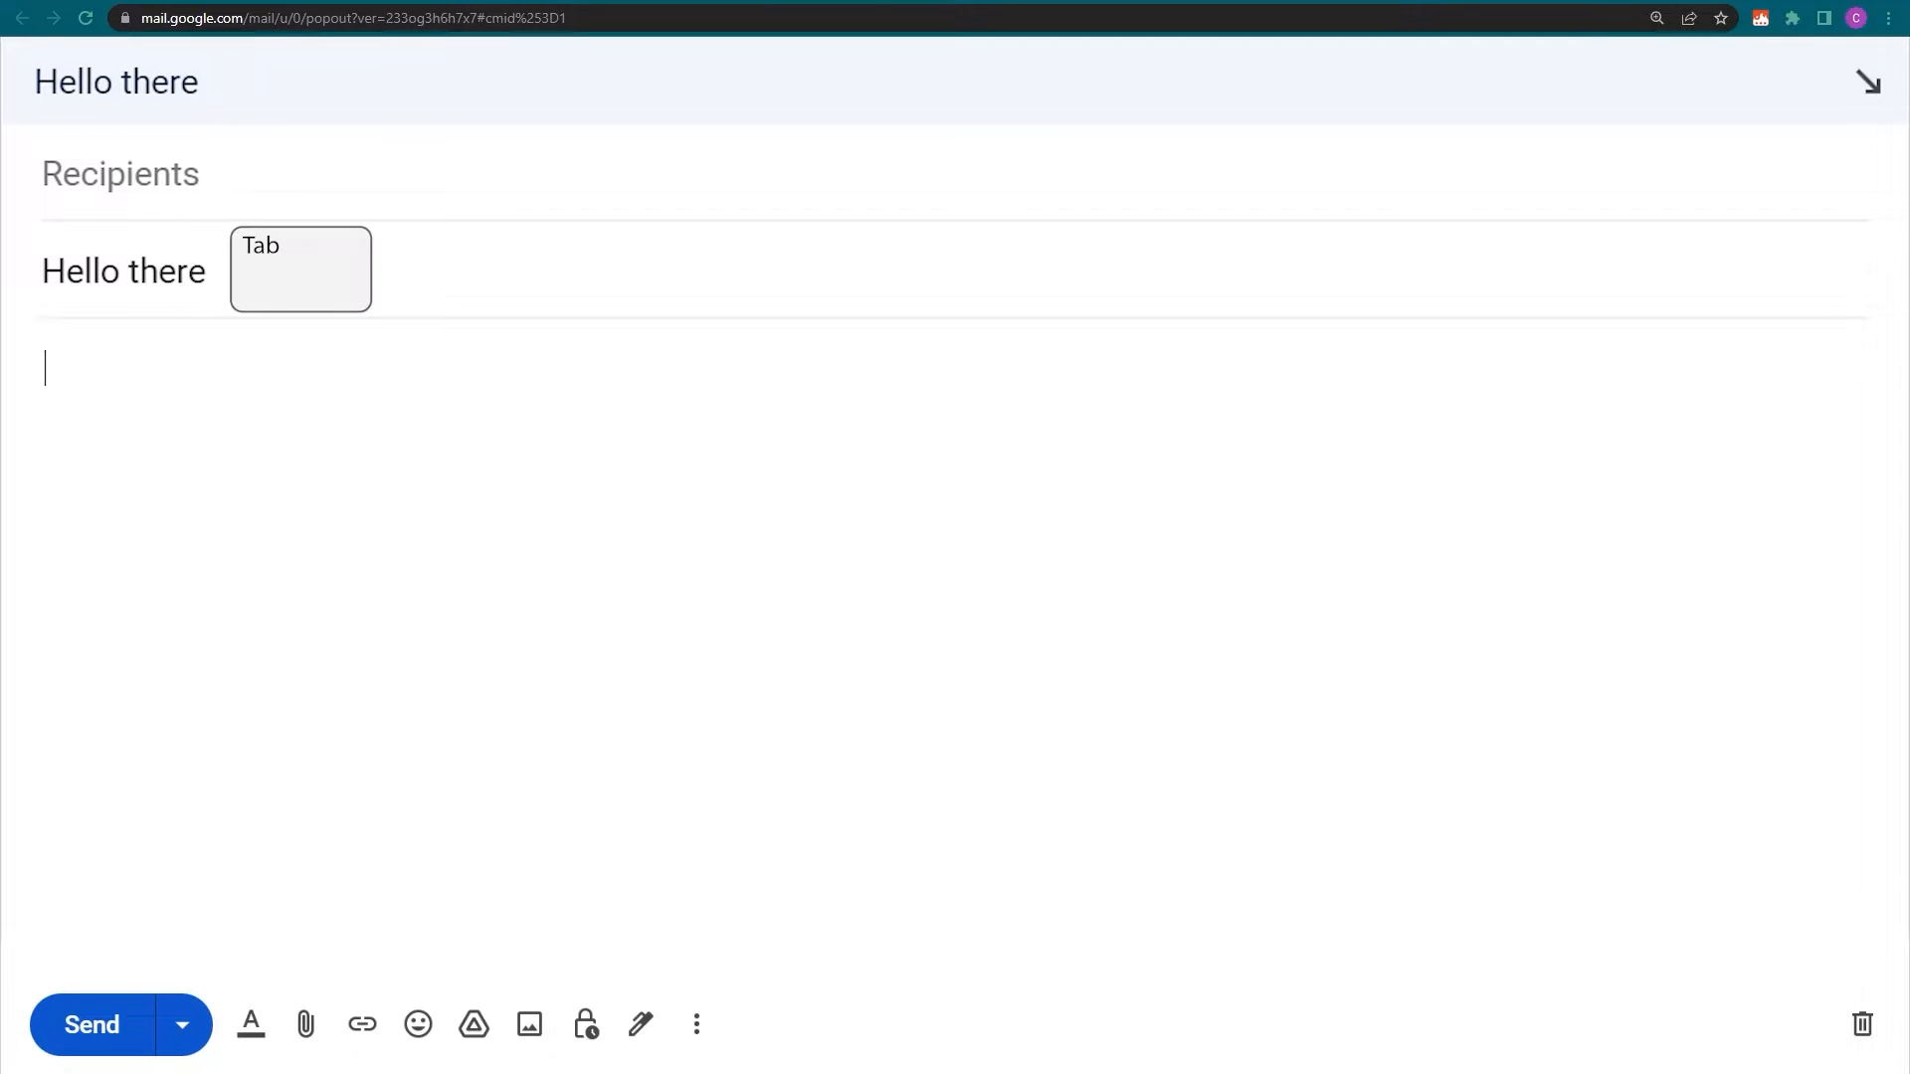
Move from the 'Hello there' subject line into the Gmail message body
key("Tab")
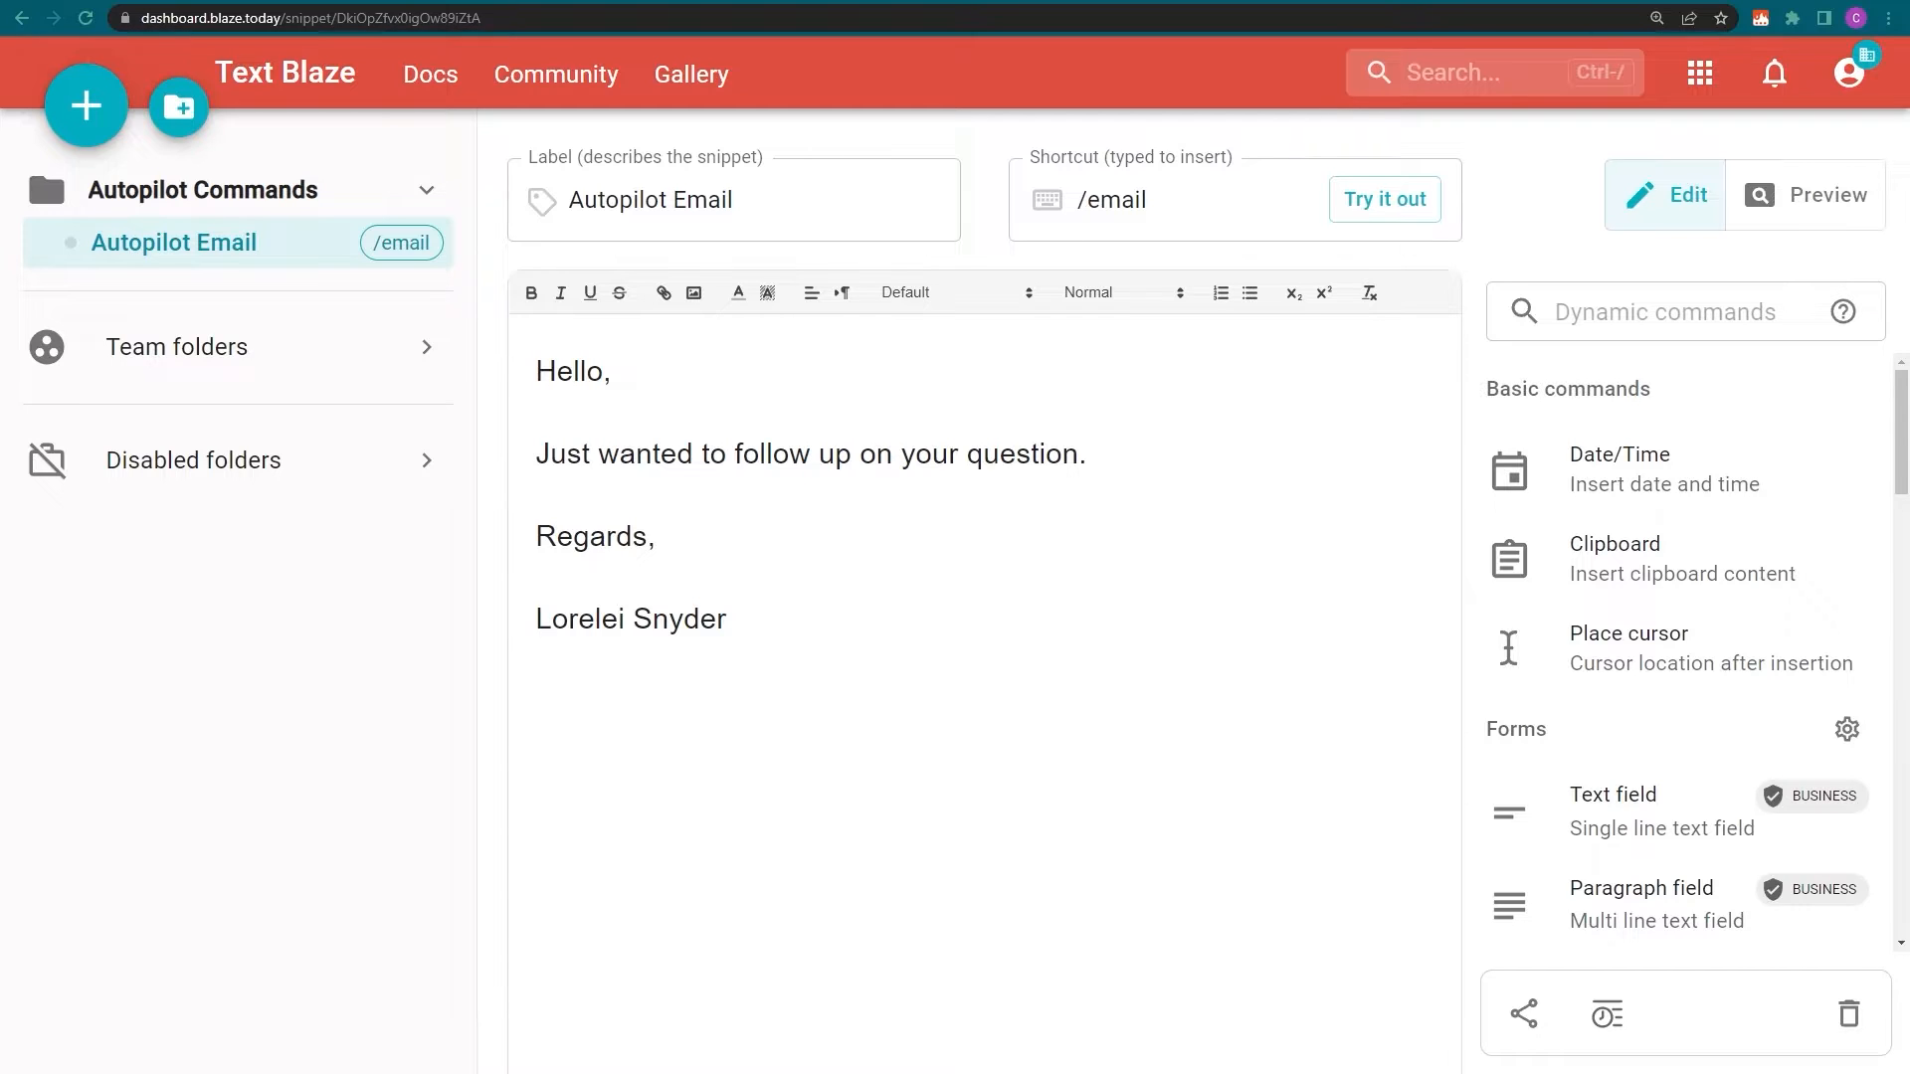
Add a new first line to the snippet with an Autopilot Tab key-press command and its advanced settings
left_click(538, 371)
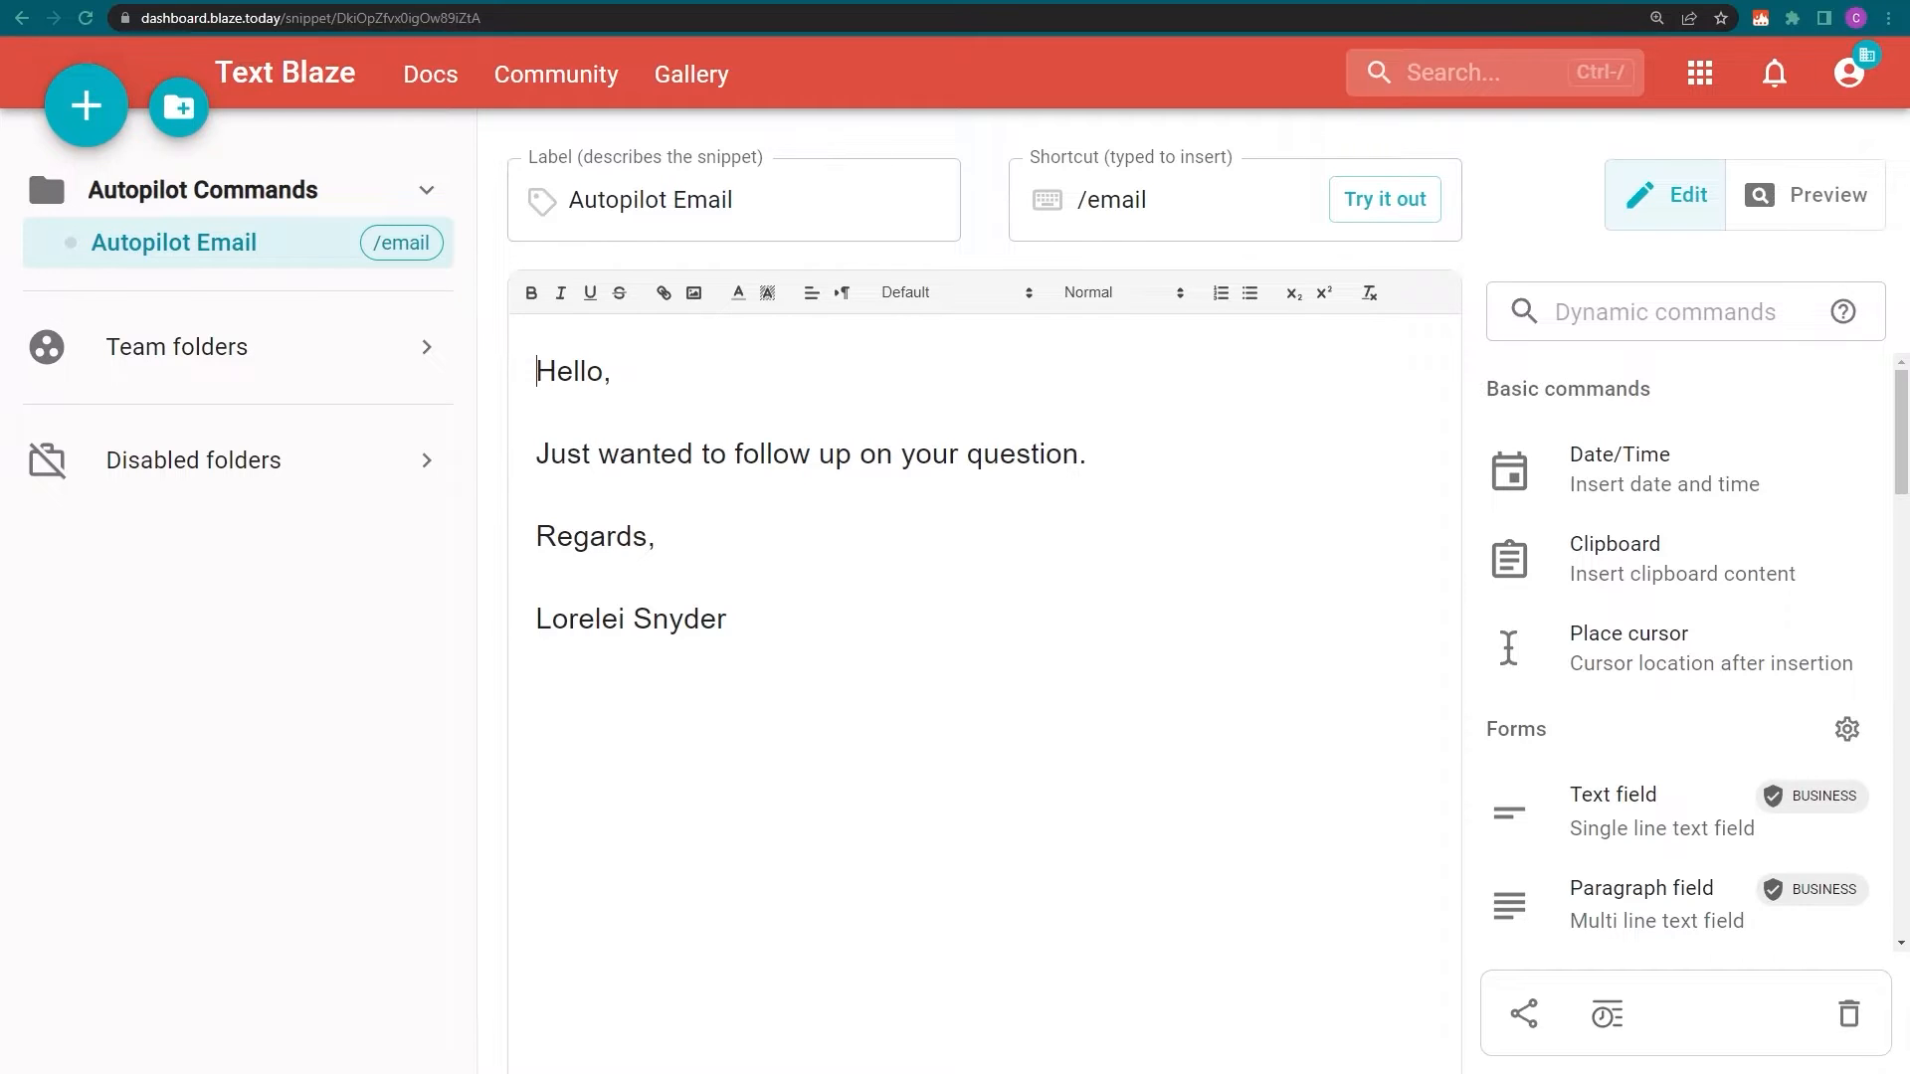
key("Enter")
type("Hello there")
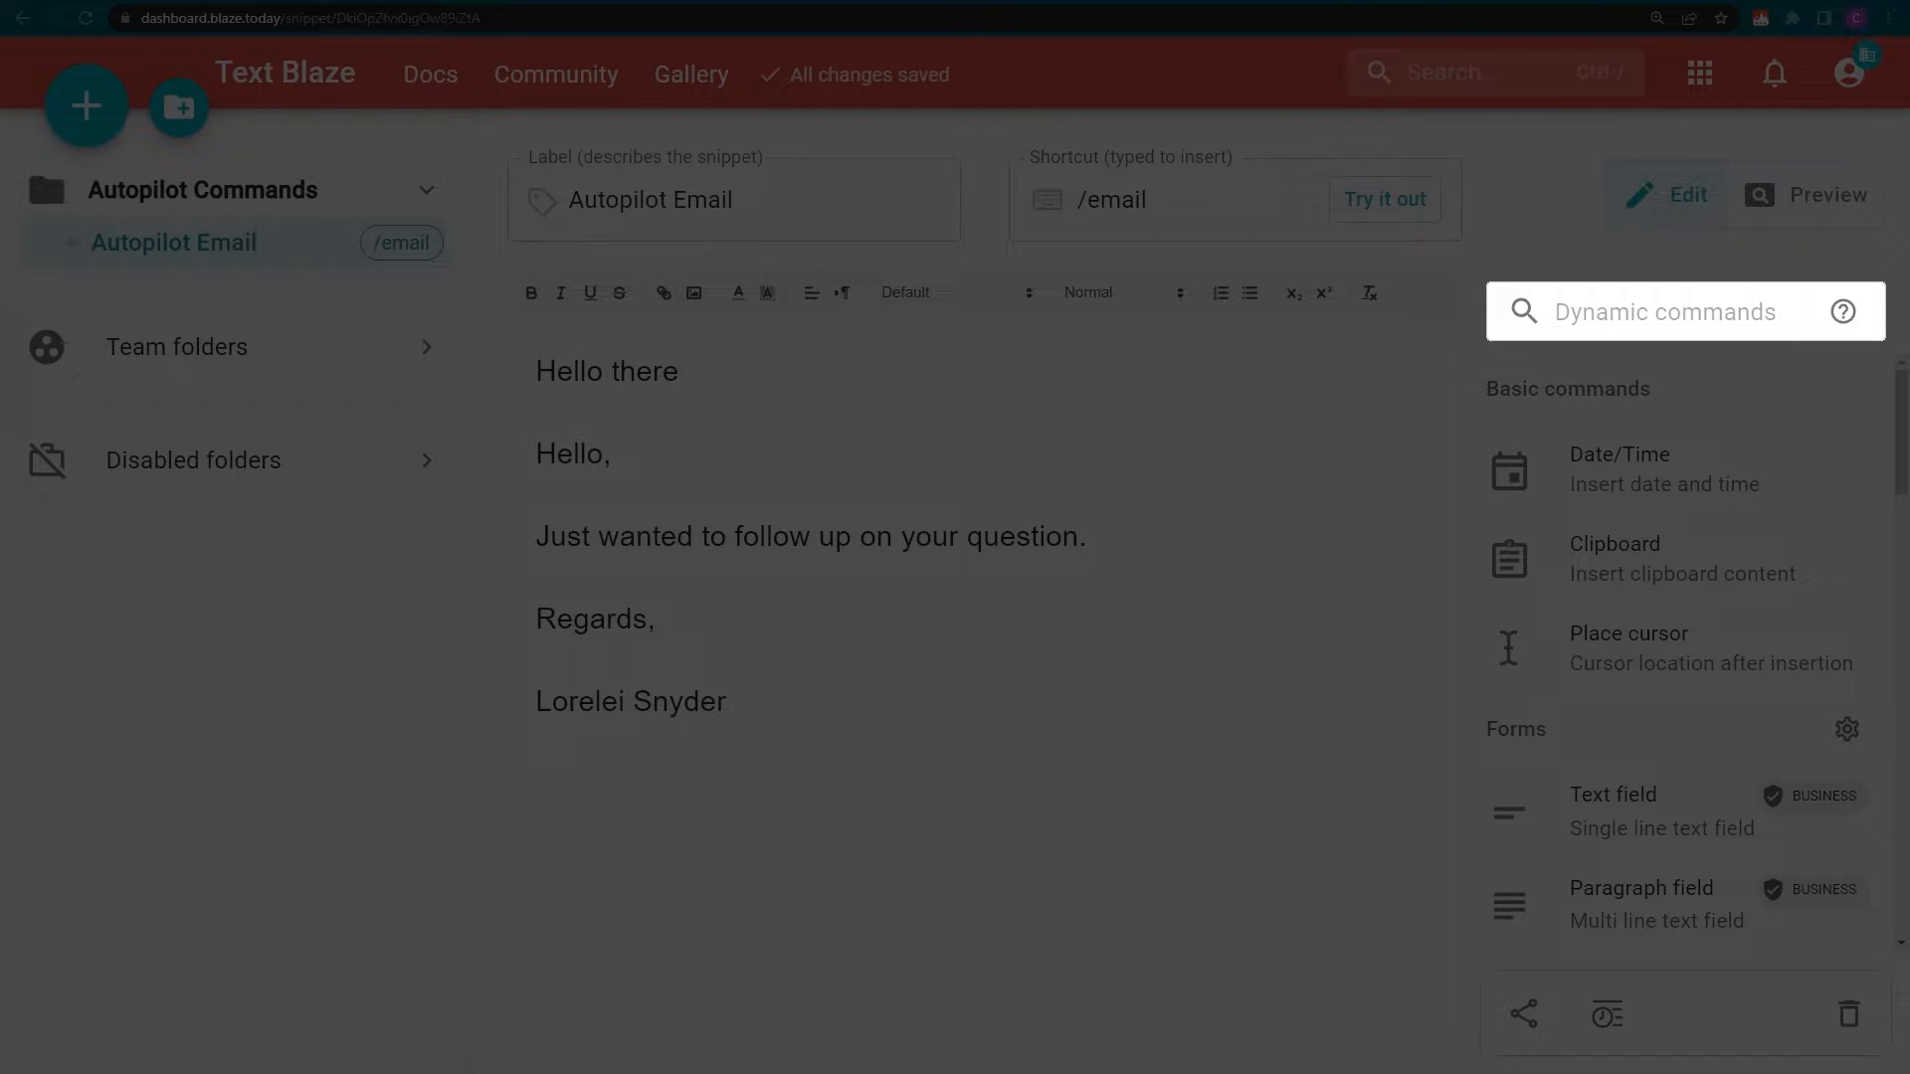
type("aut")
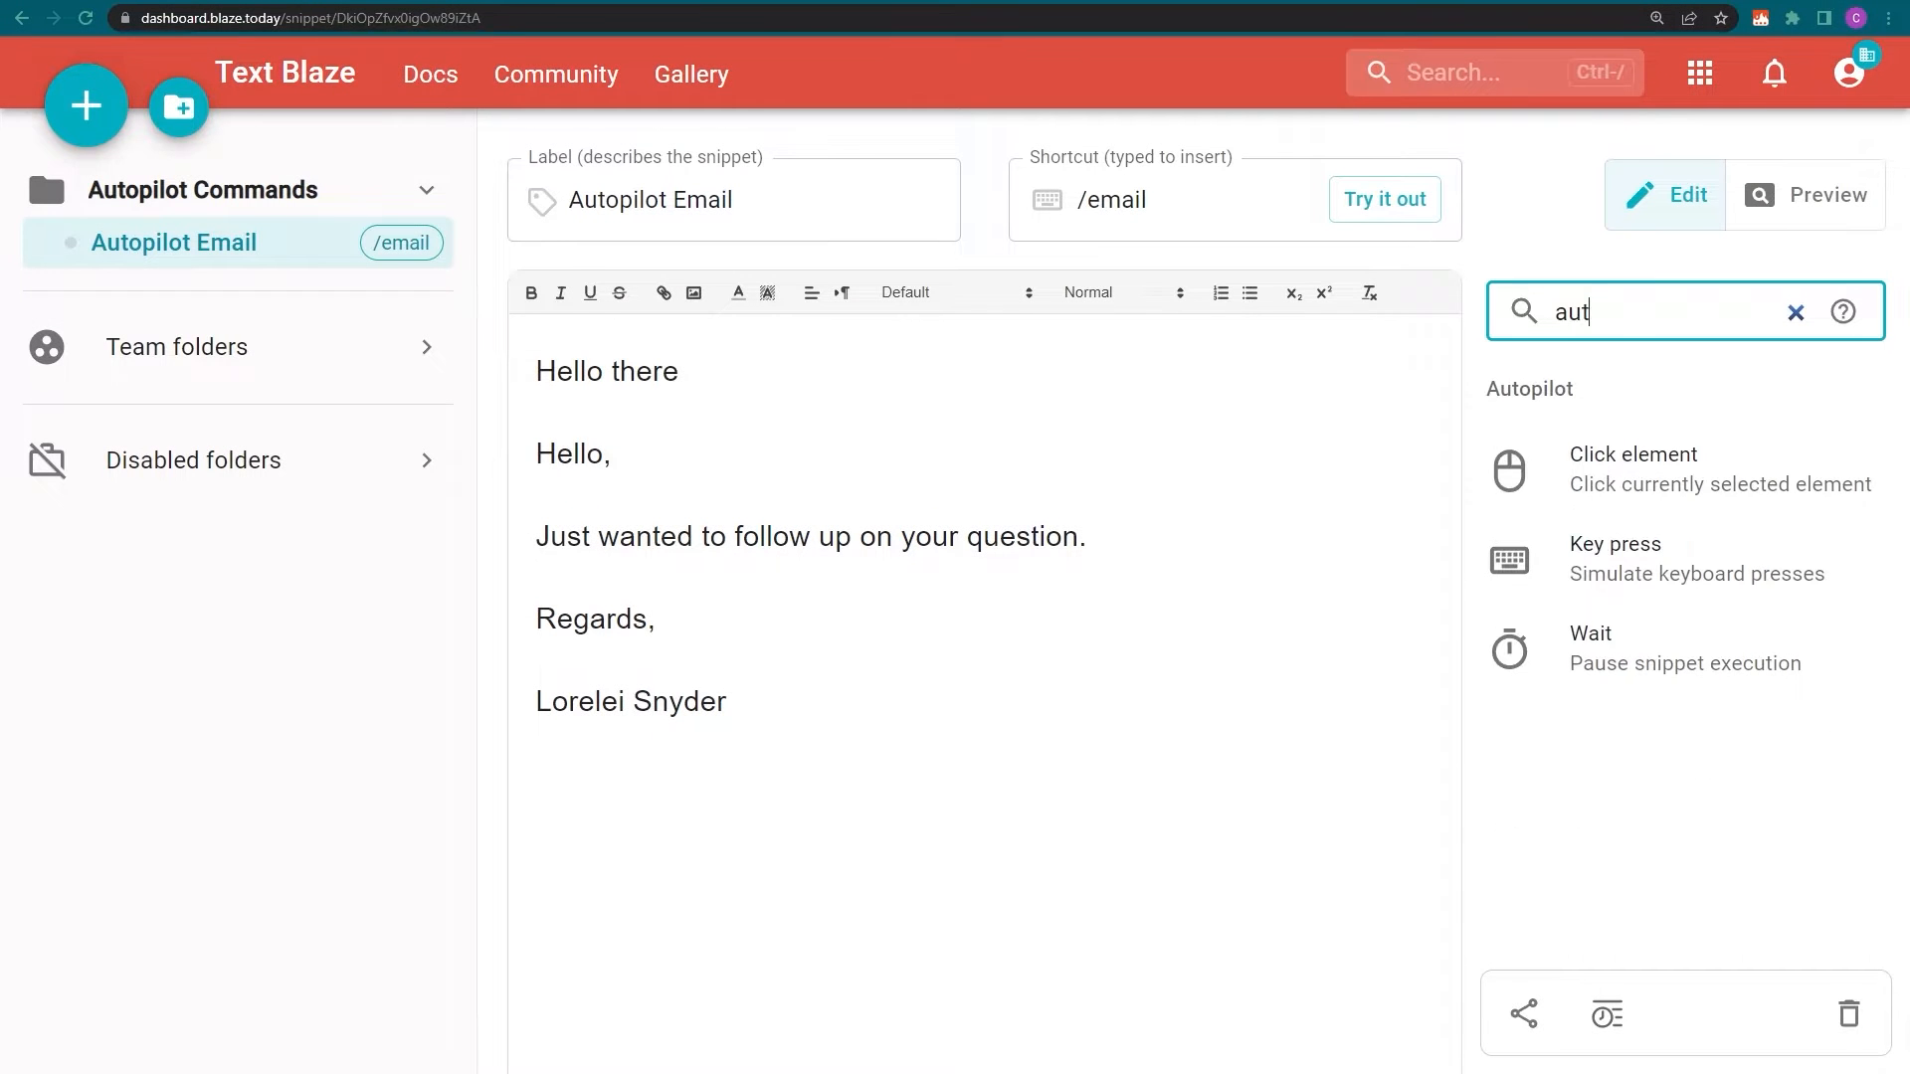
type("opilot")
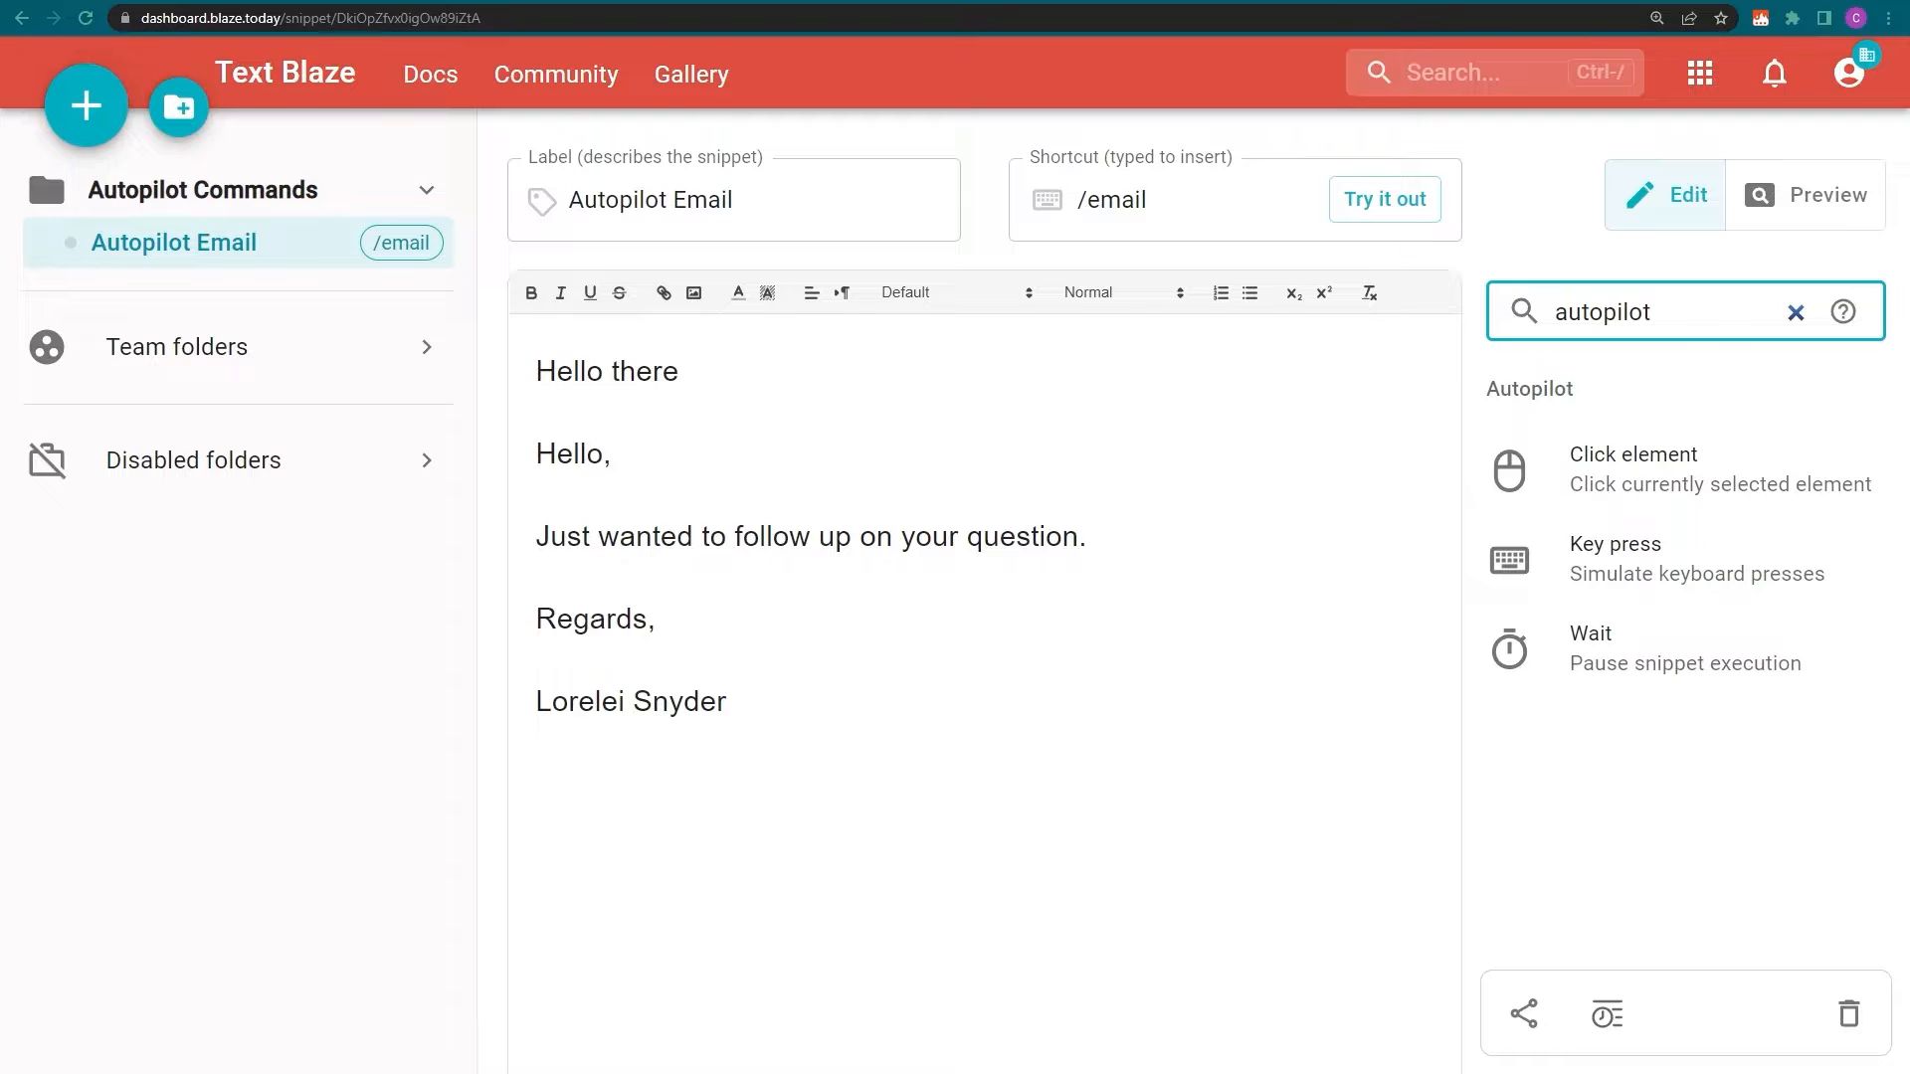
left_click(1616, 544)
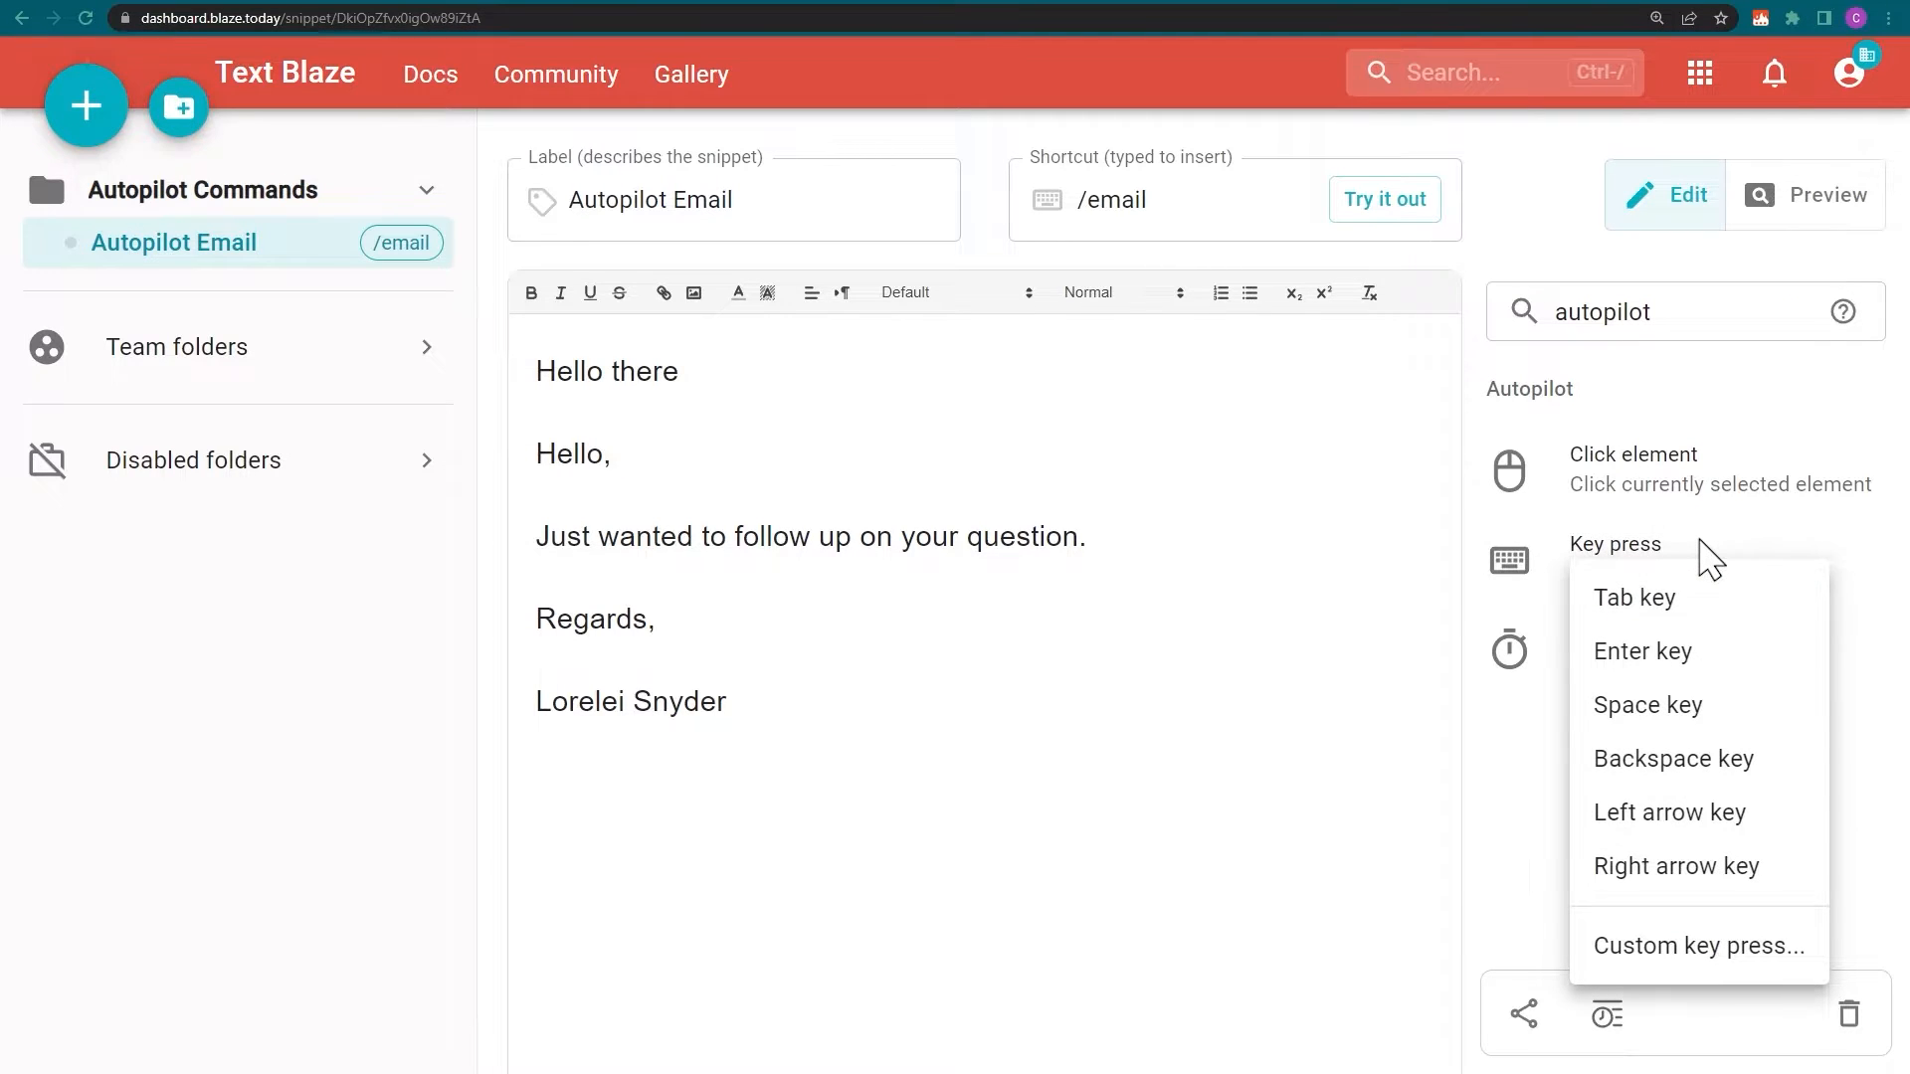
left_click(1635, 597)
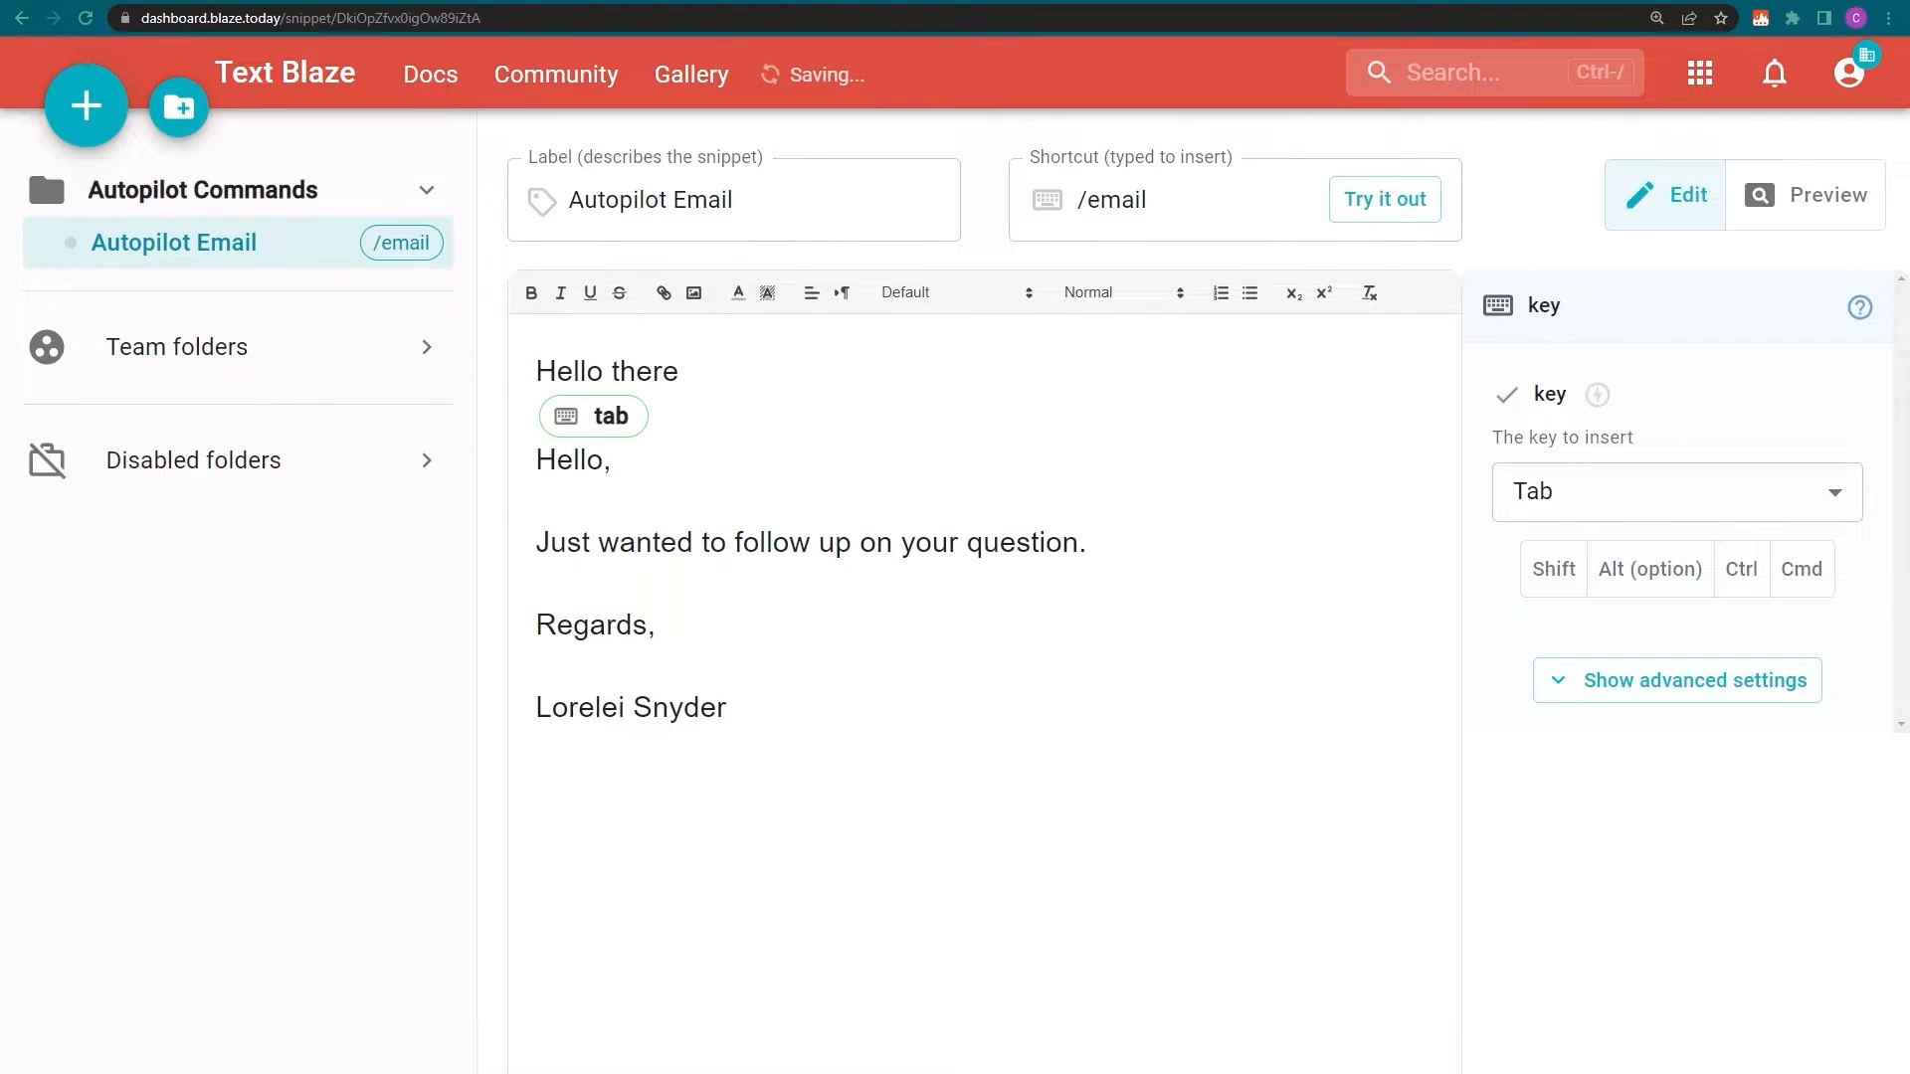
left_click(1692, 679)
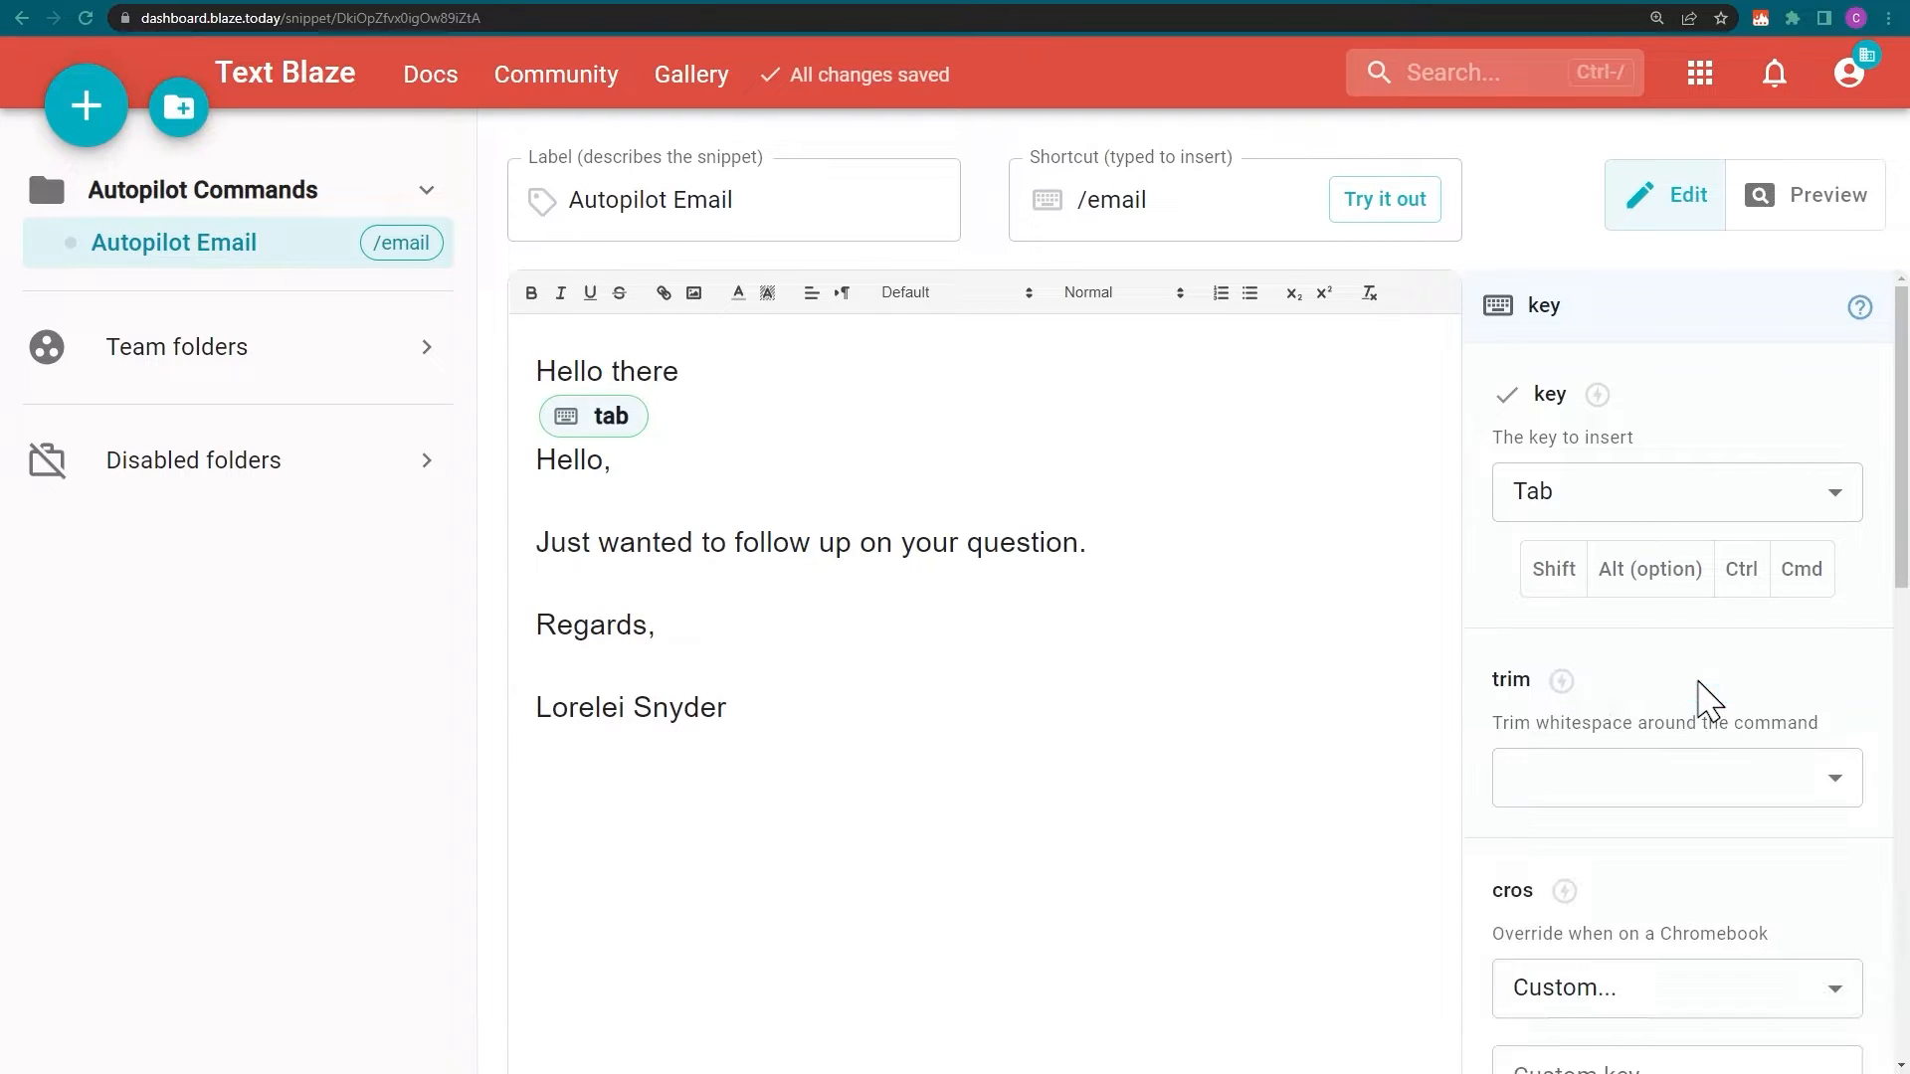
left_click(1675, 777)
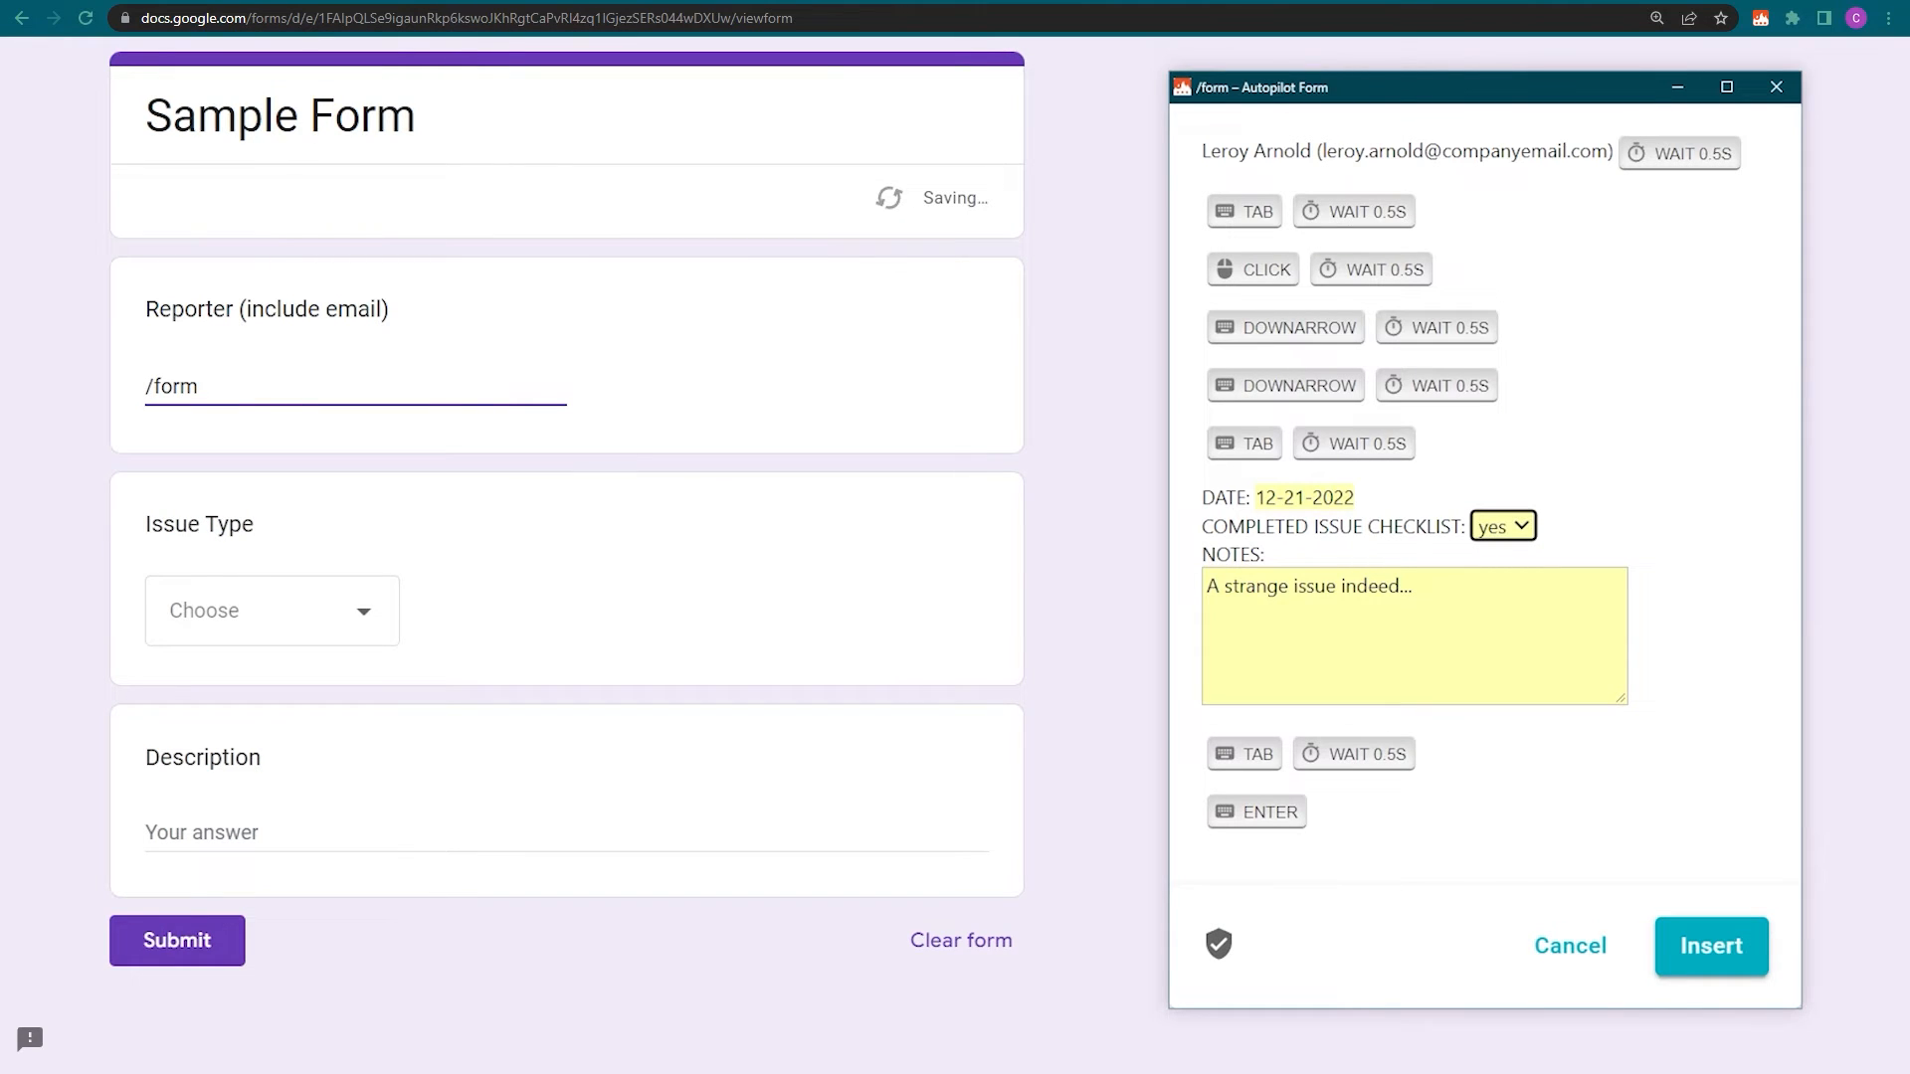
Insert the /form snippet, choose Product as the issue type, and submit the Sample Form
left_click(1710, 946)
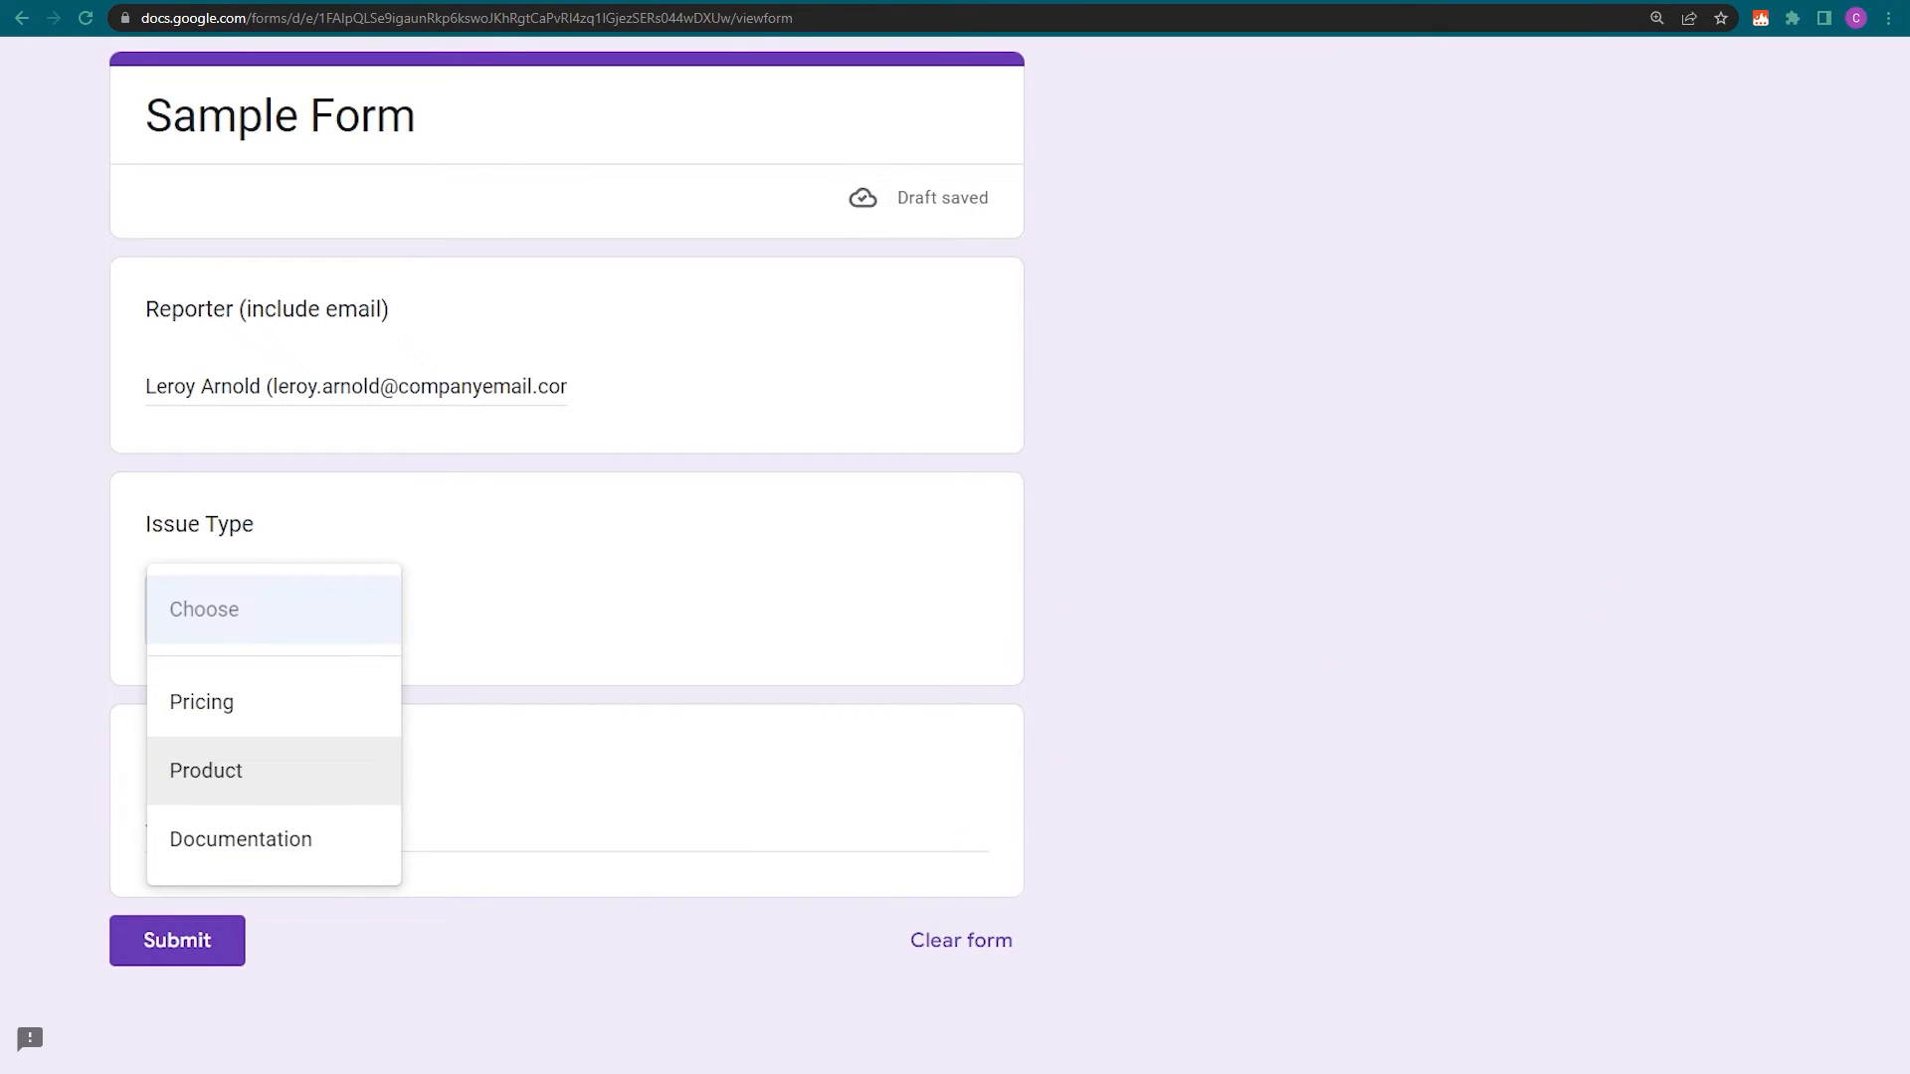
left_click(206, 769)
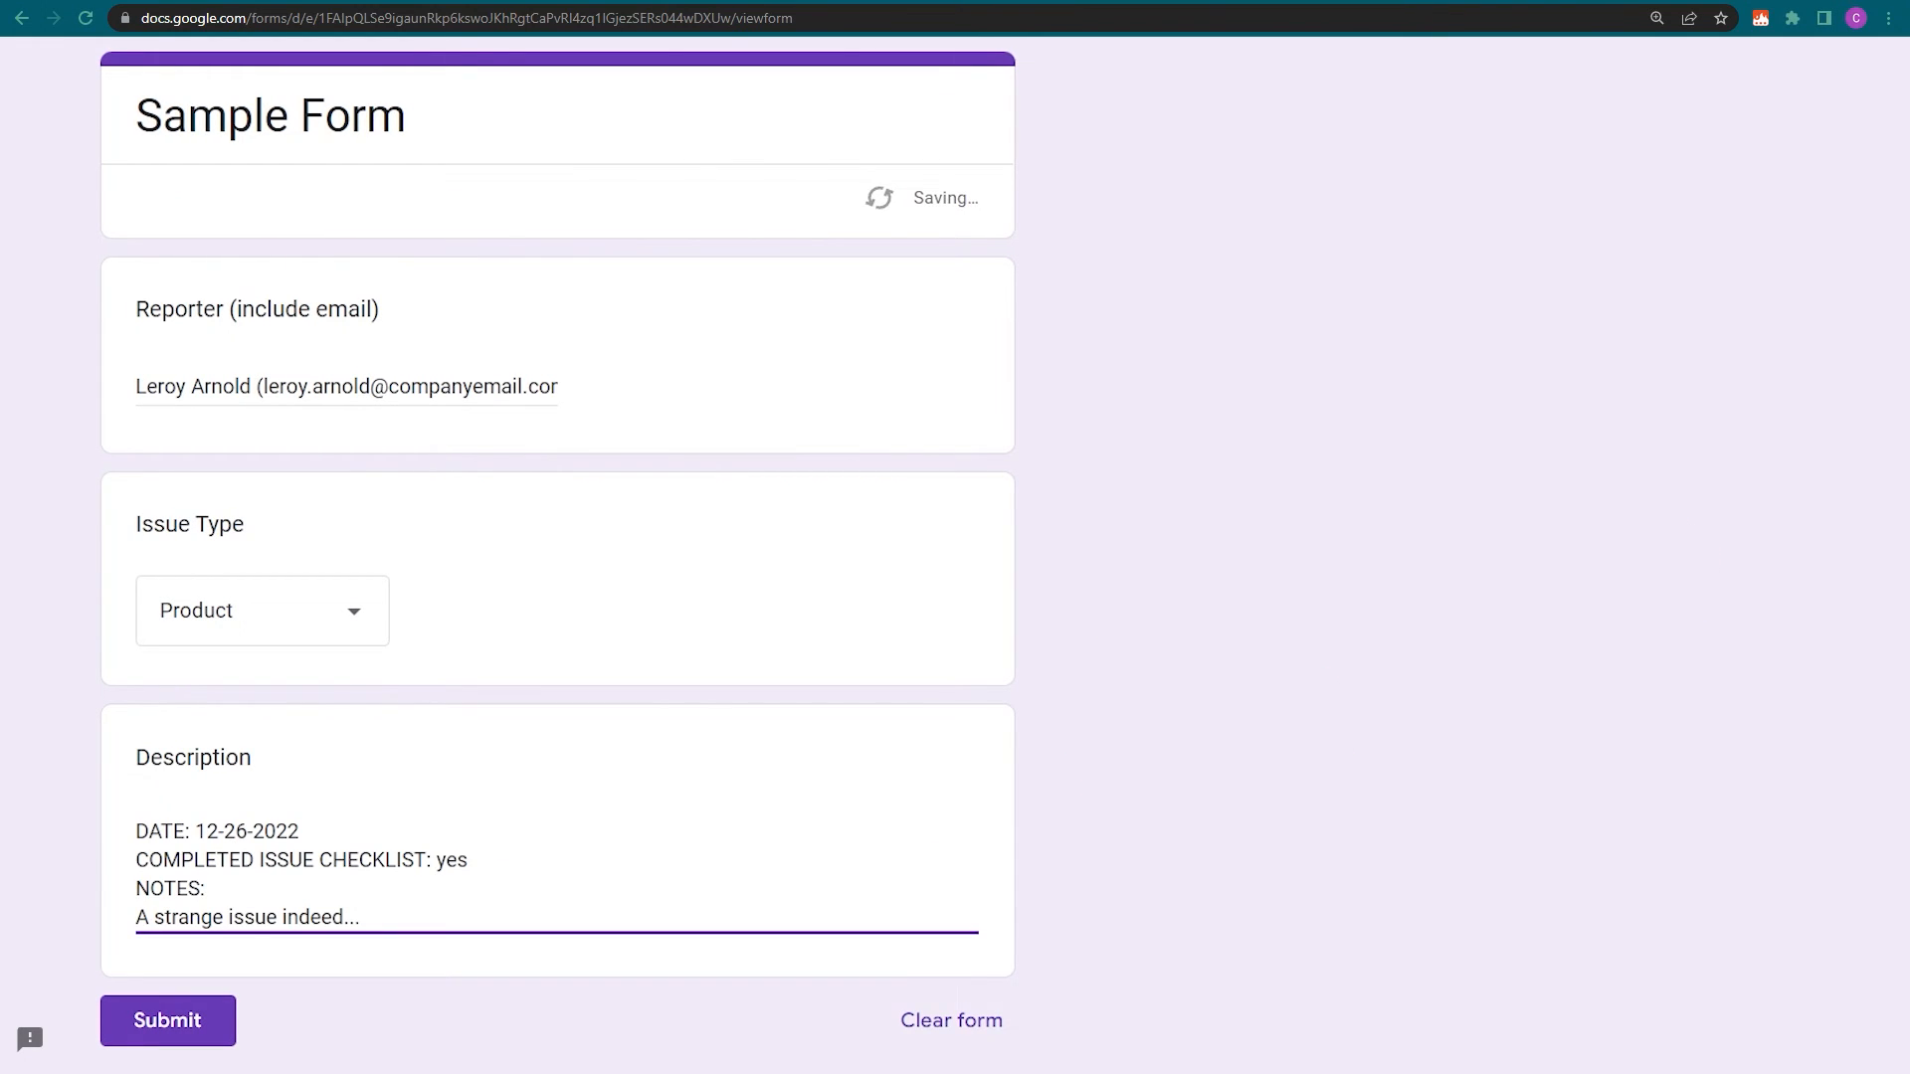
key("enter")
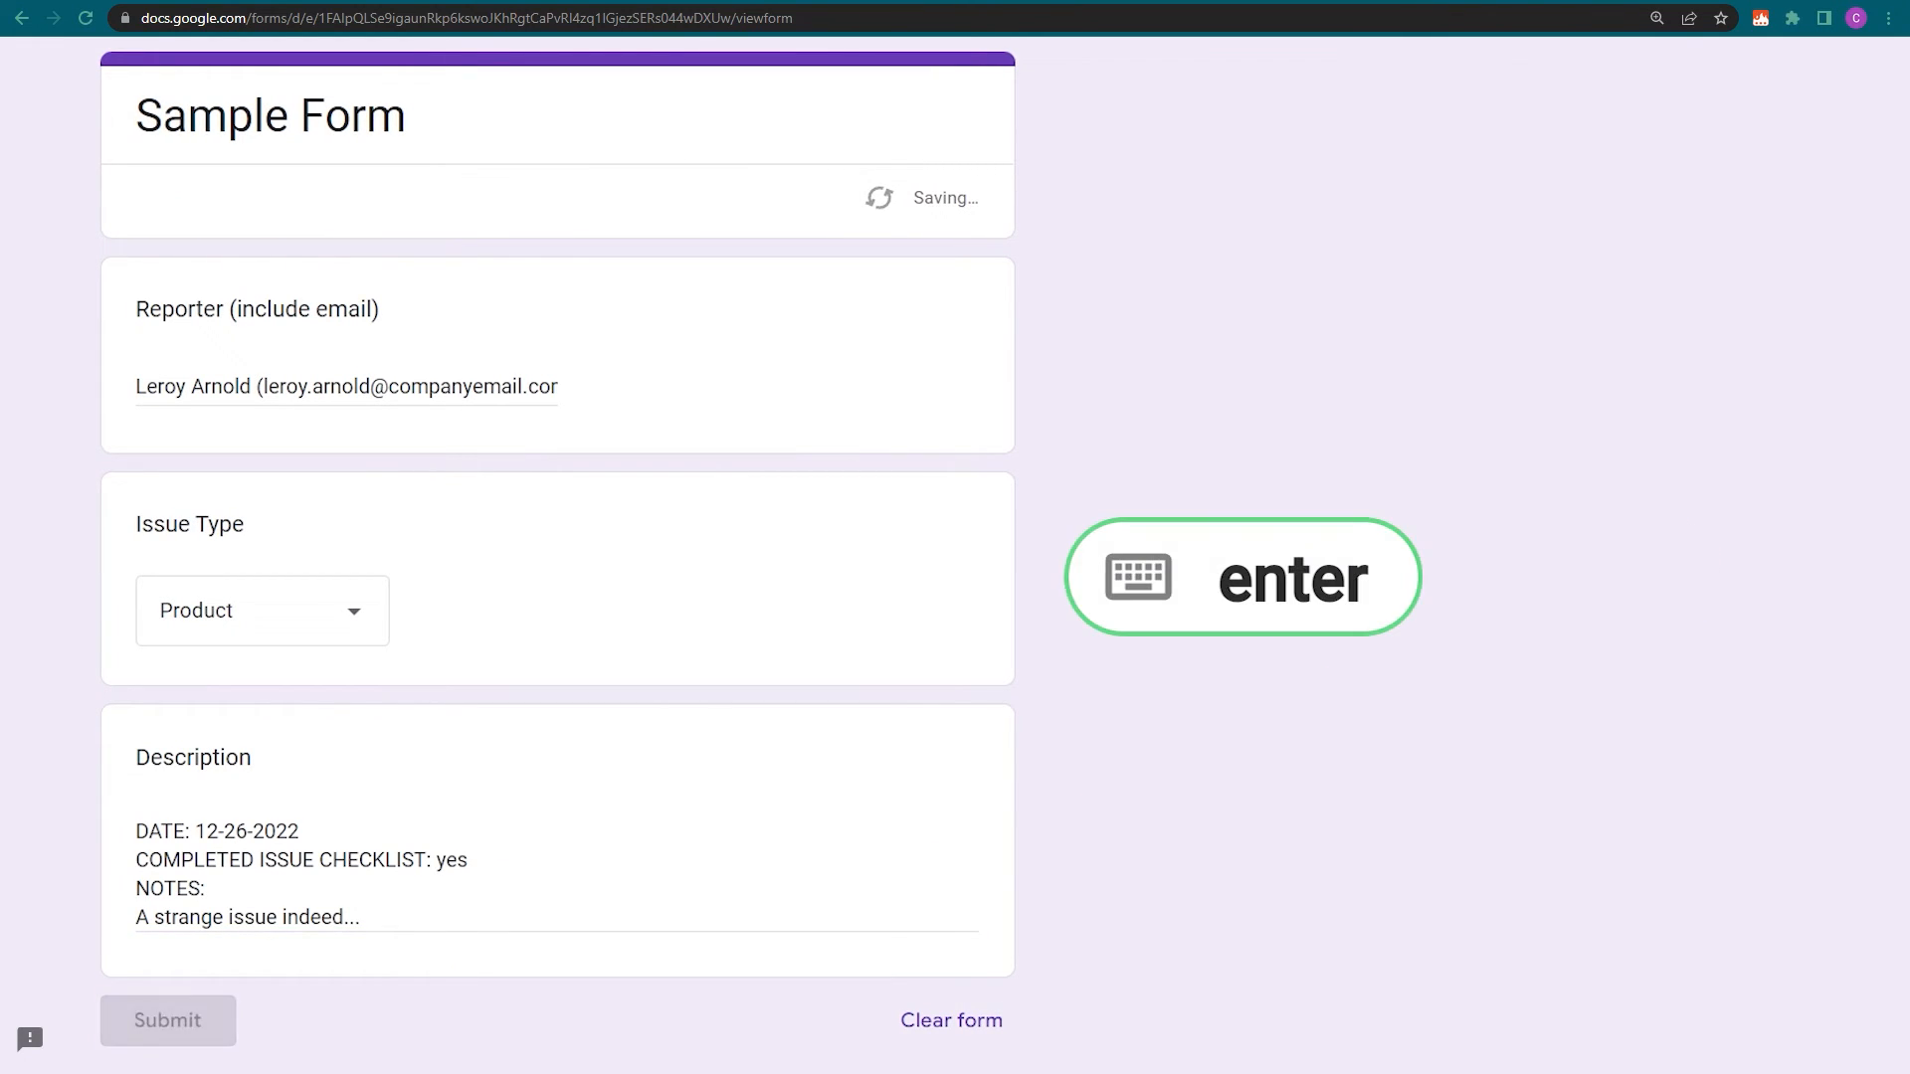
key("enter")
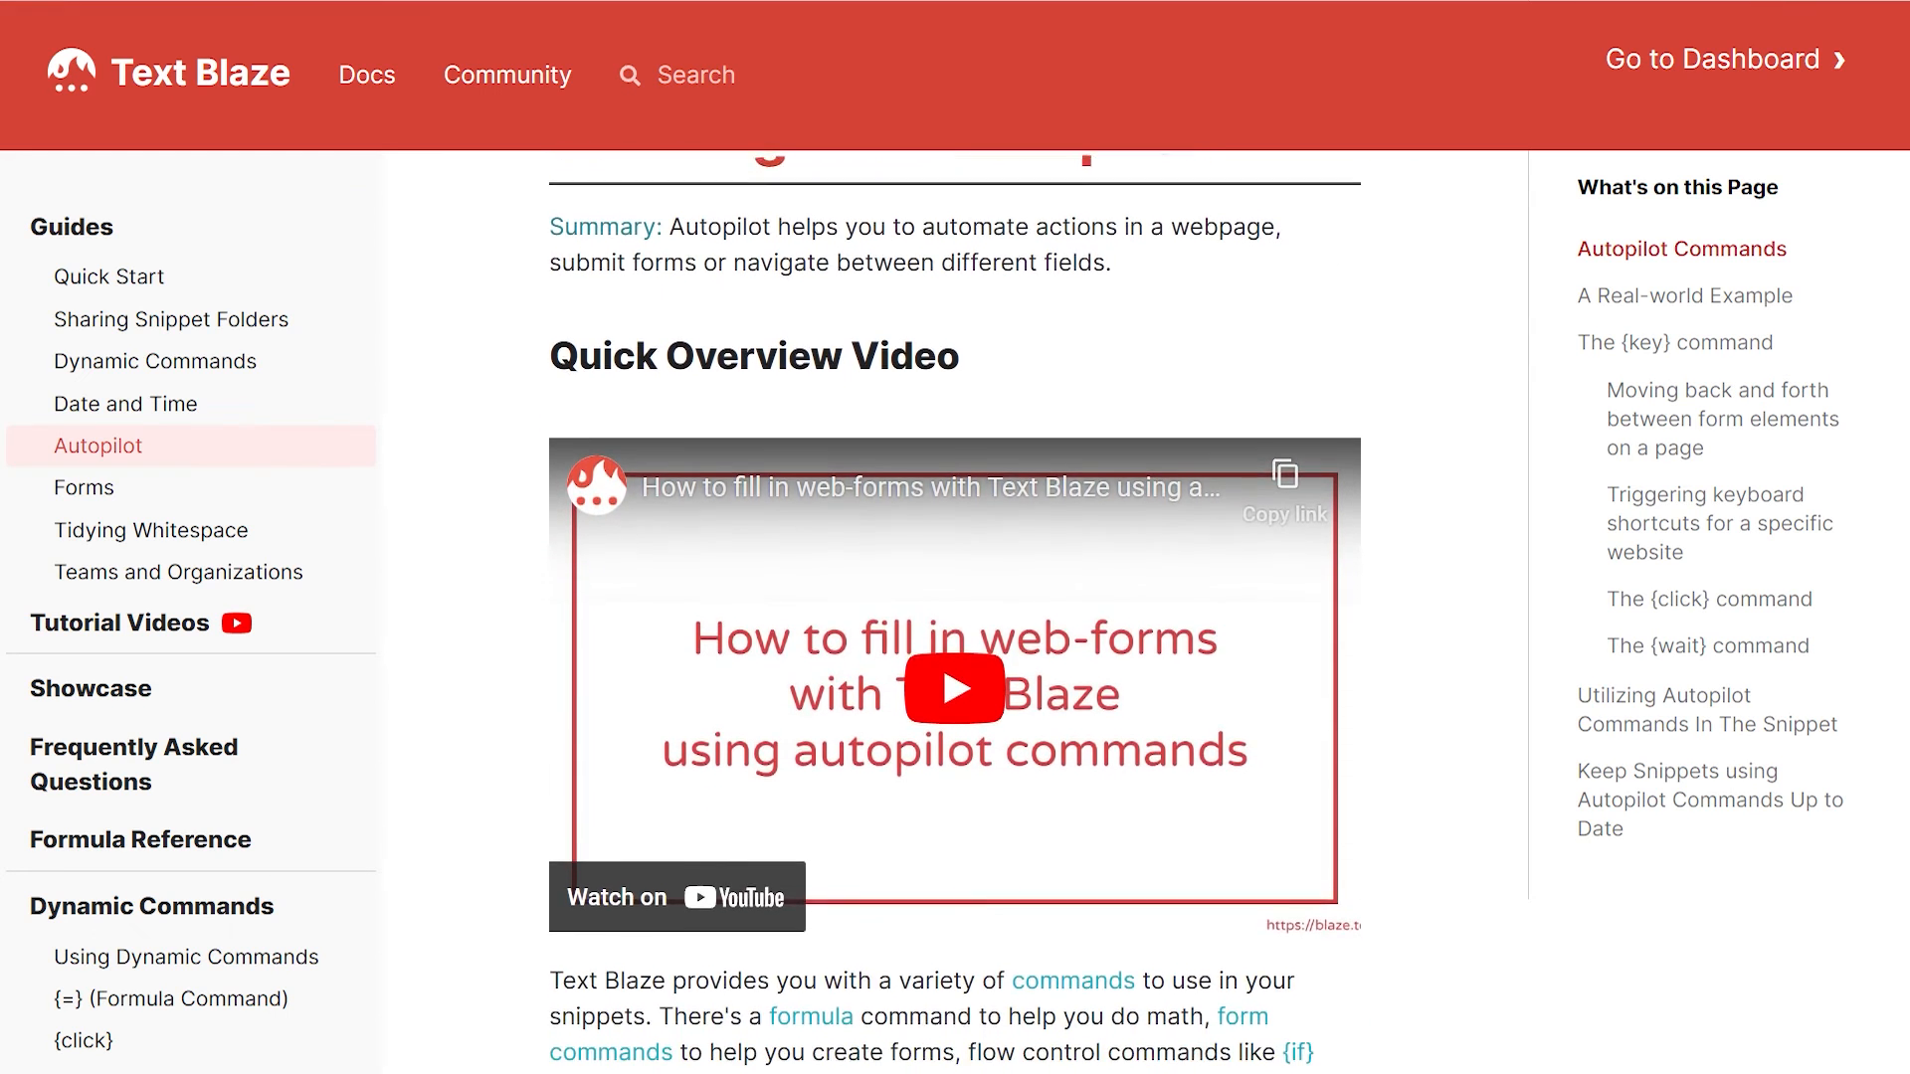
Scroll the Autopilot guide down to the Autopilot Commands section
scroll("down", 3)
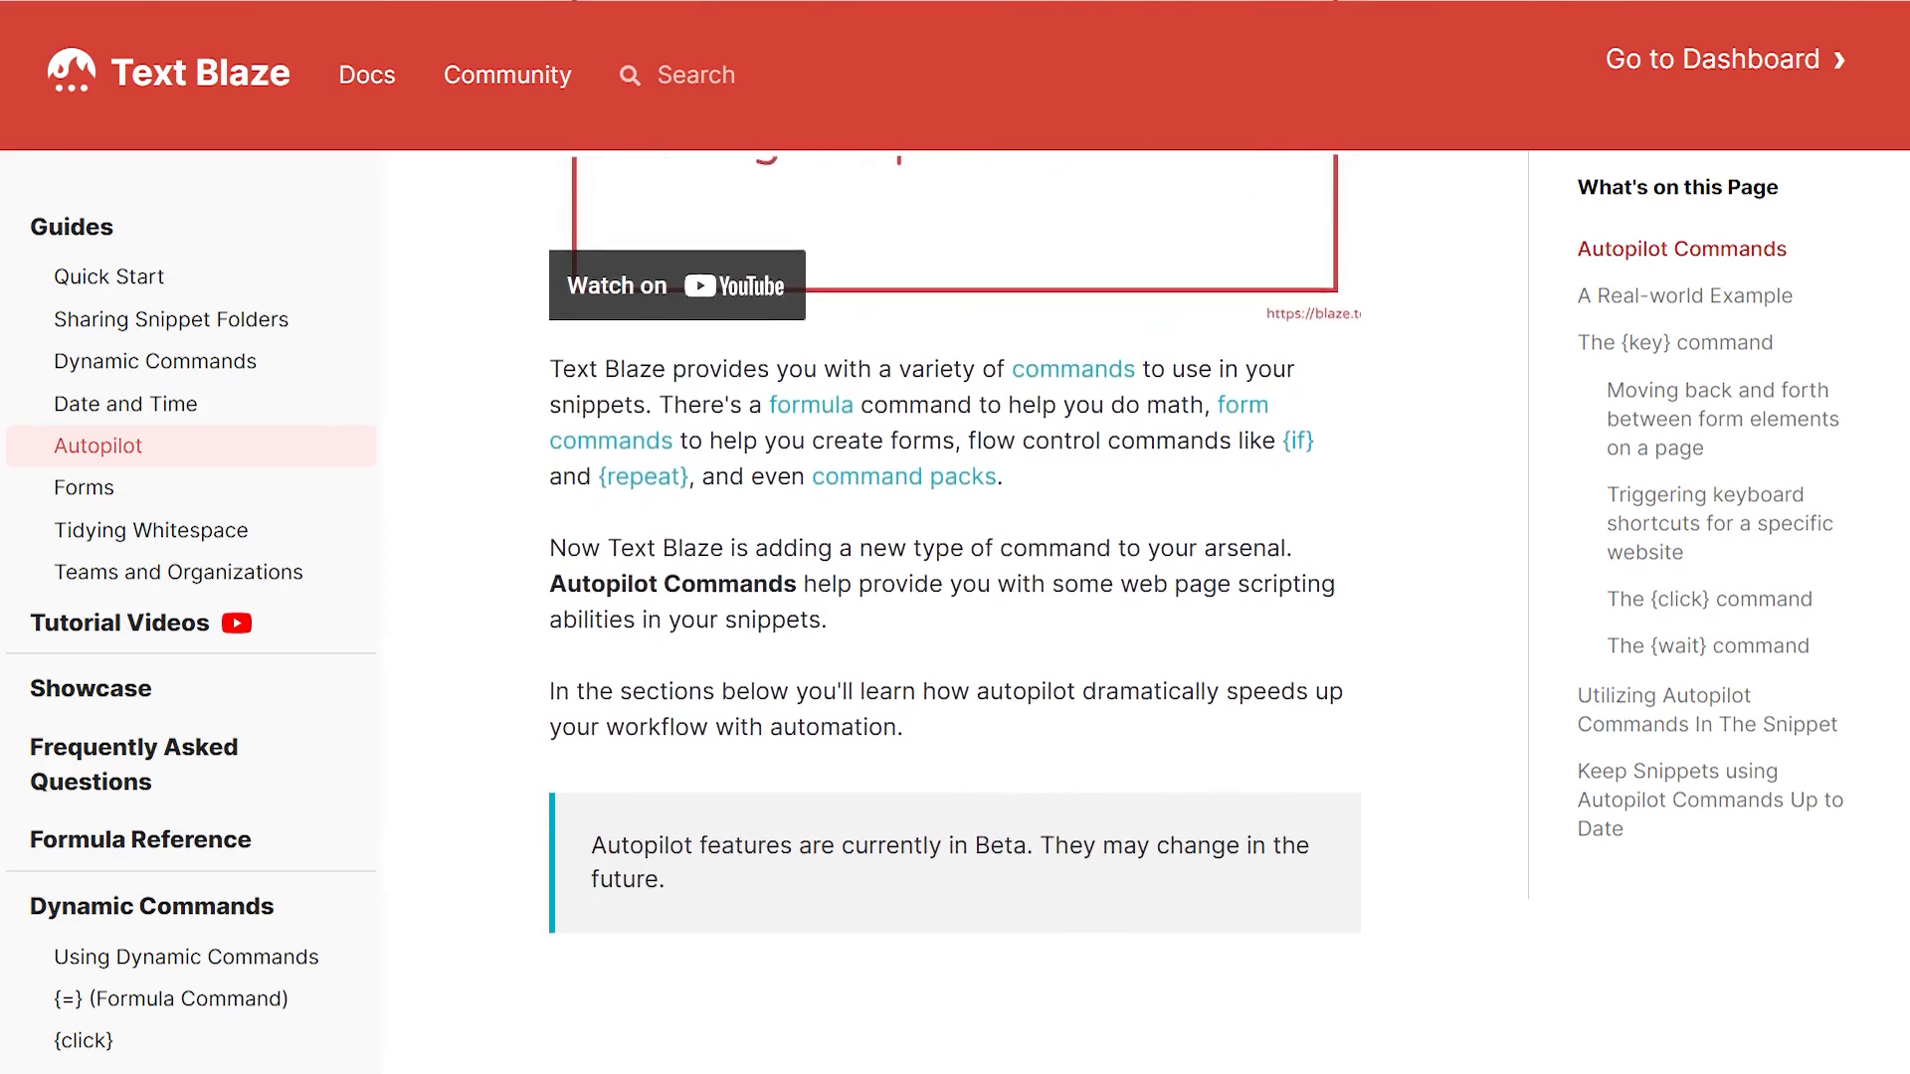
scroll("down", 3)
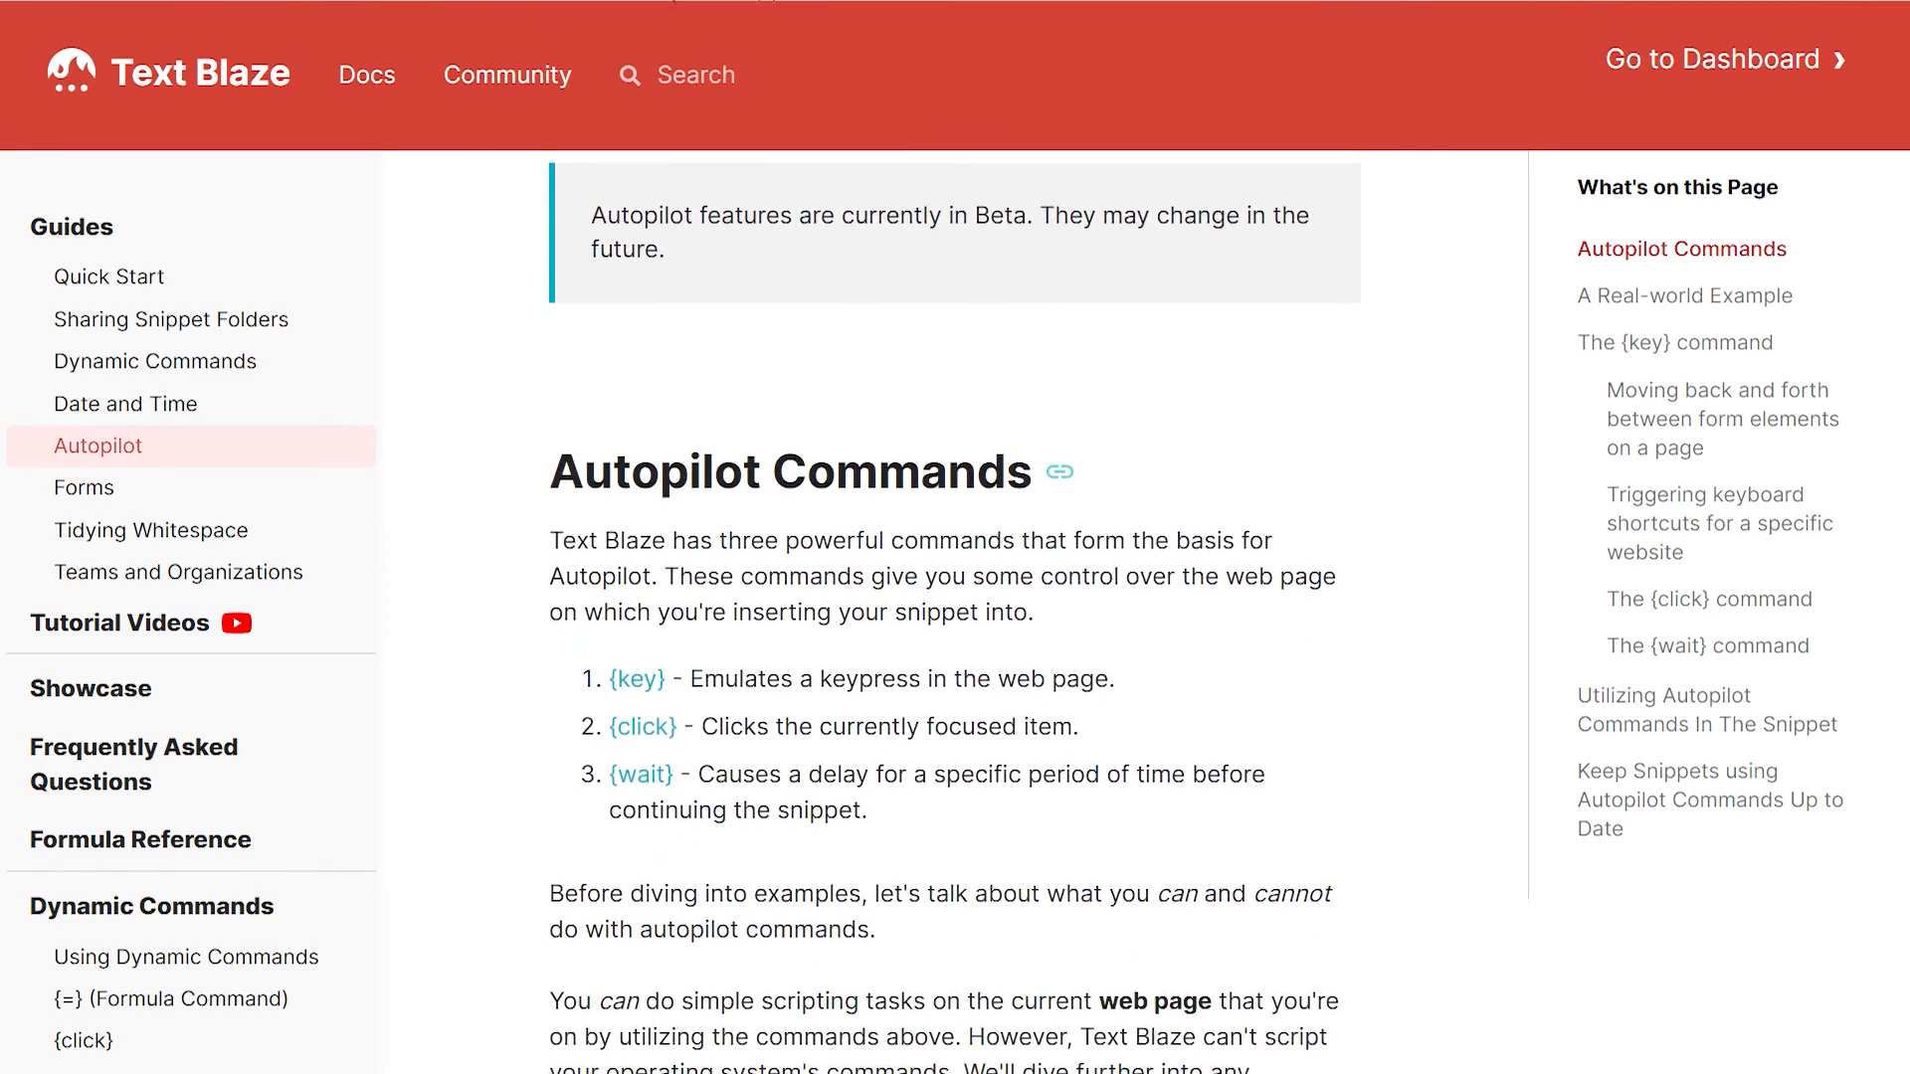